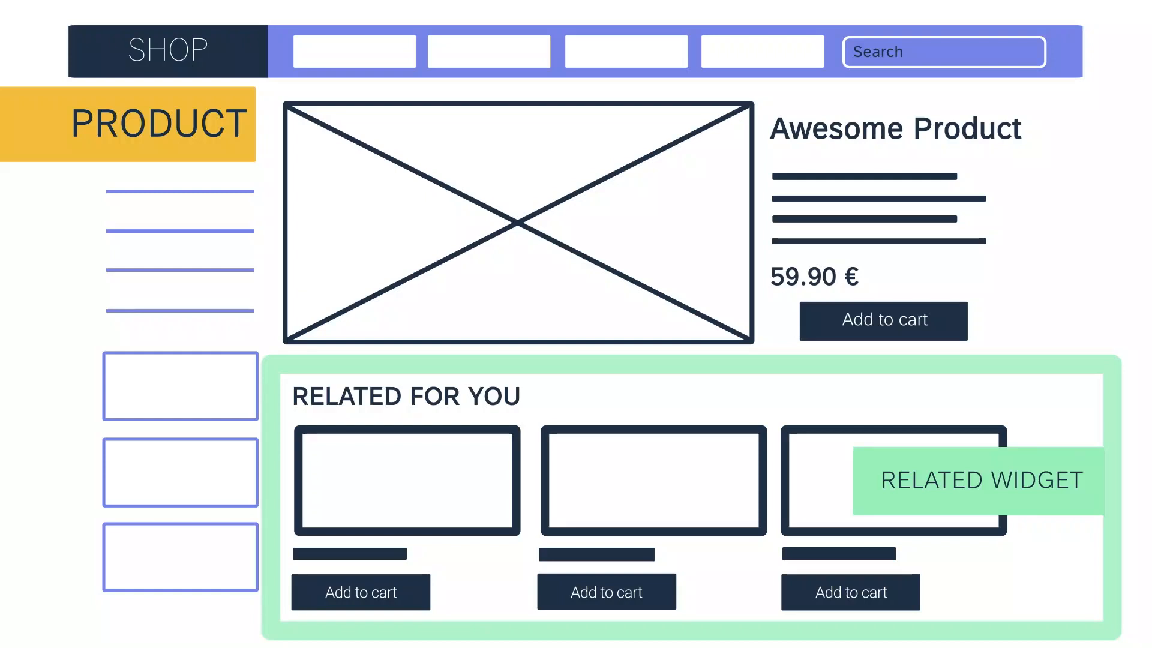
- Advance the explainer from the product-page RELATED widget to the Emarsys home screen
click(881, 320)
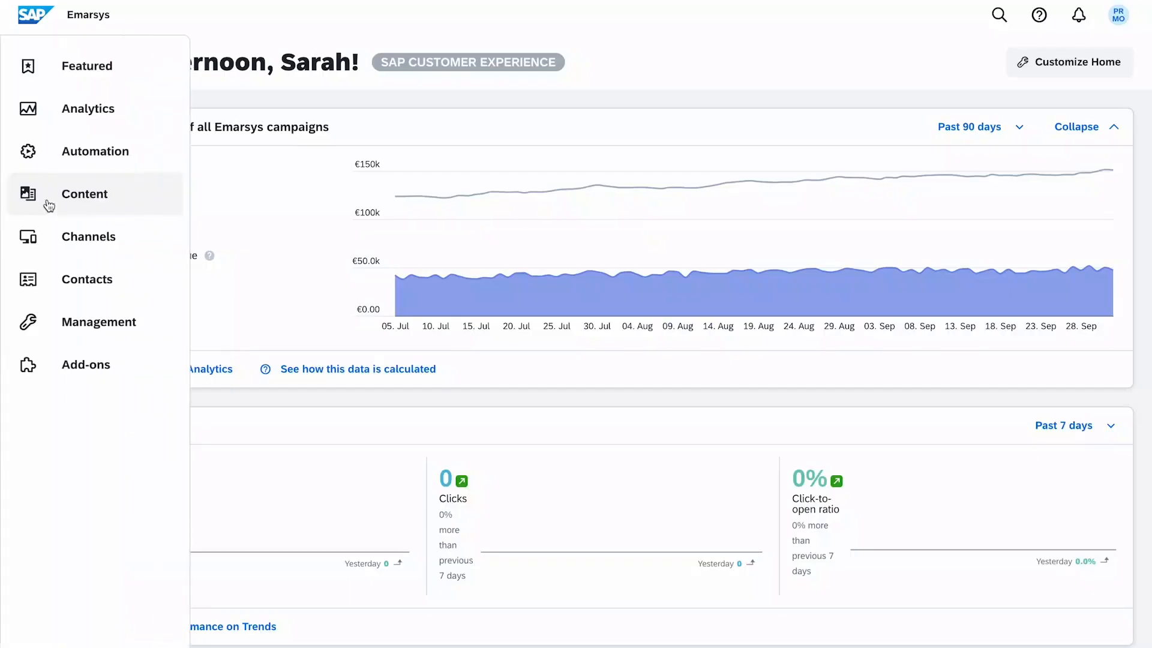
- Go to Content > Predict > Web Recommender to see the RELATED widget's contribution, revenue and CTR charts
click(84, 194)
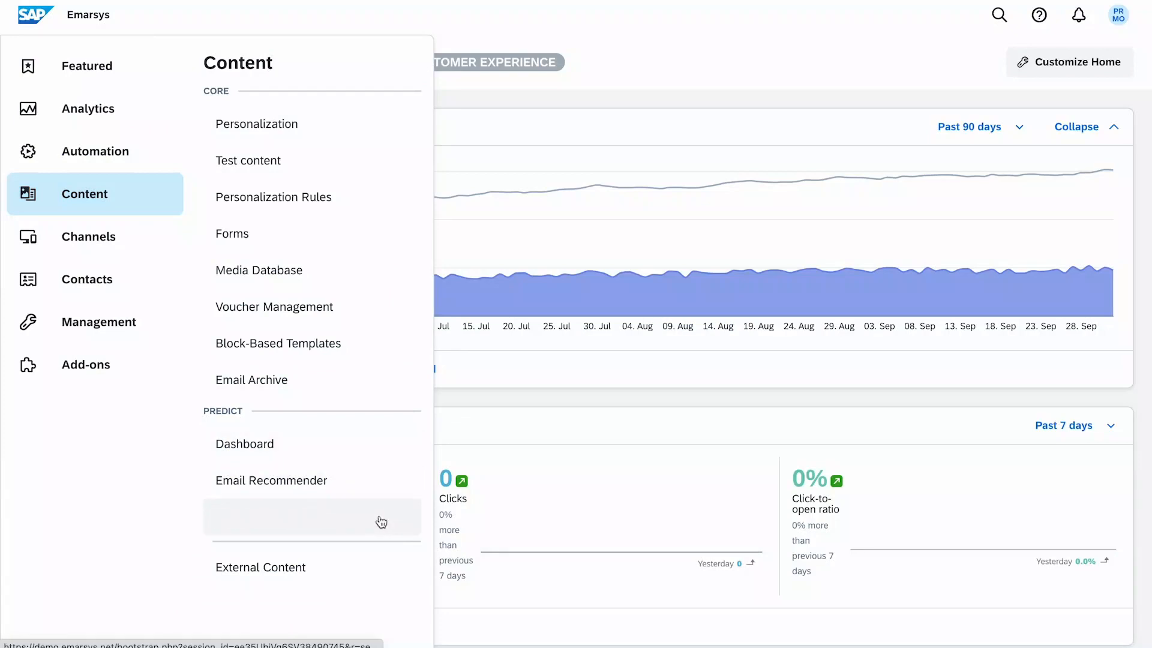
click(312, 520)
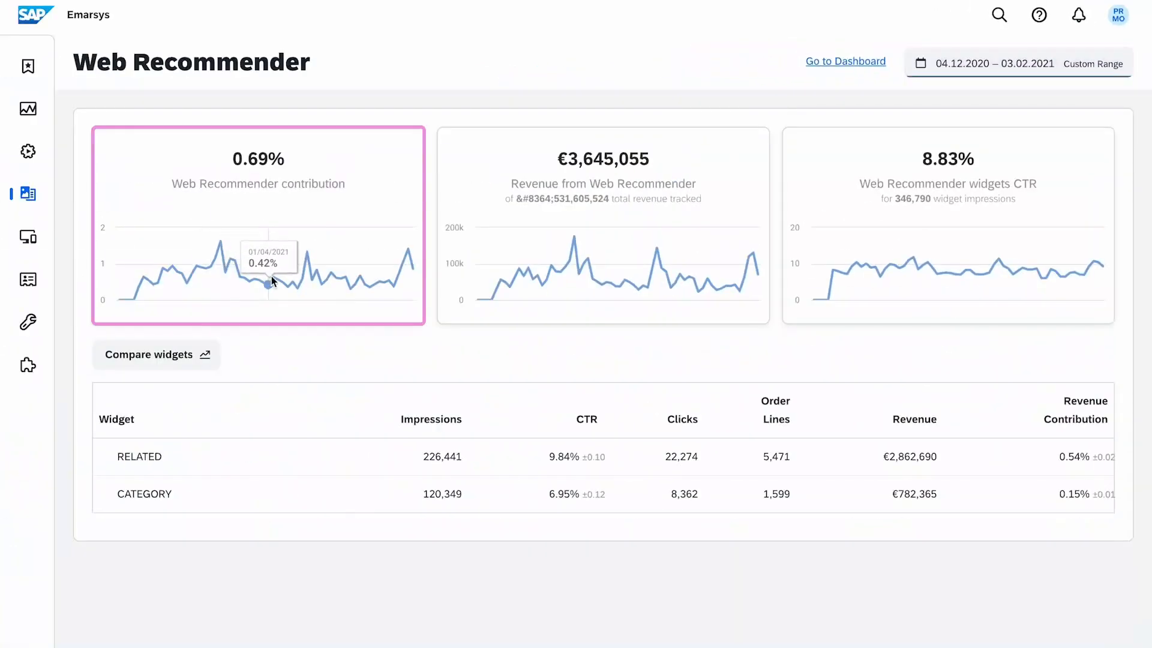
mouse_move(388, 285)
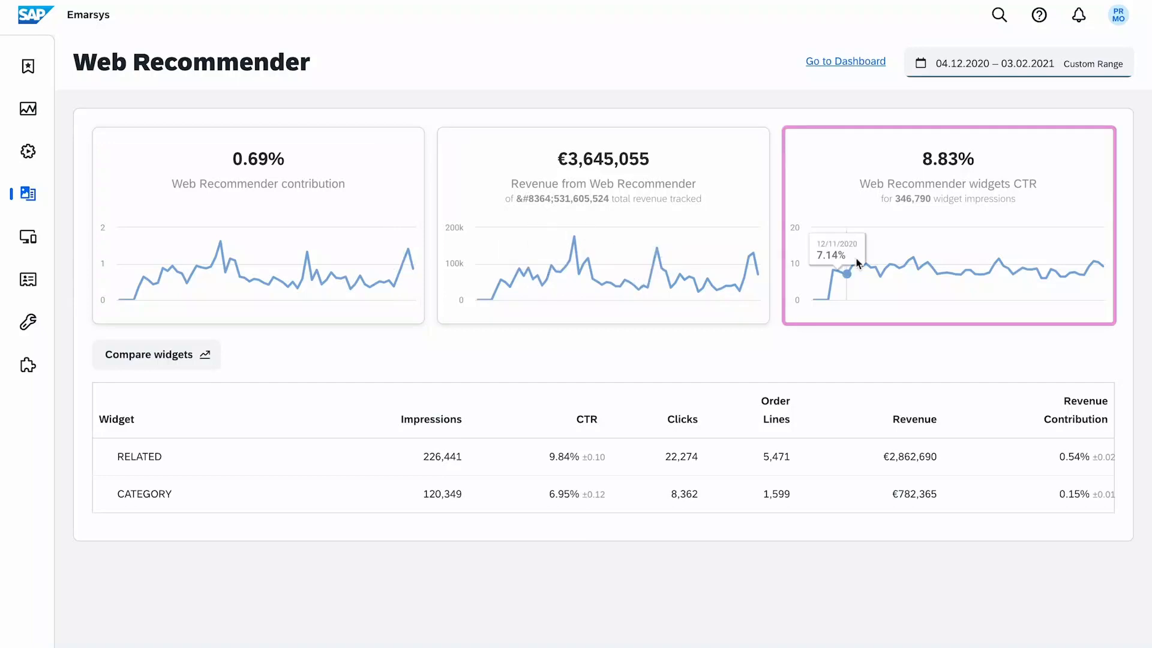
mouse_move(990, 286)
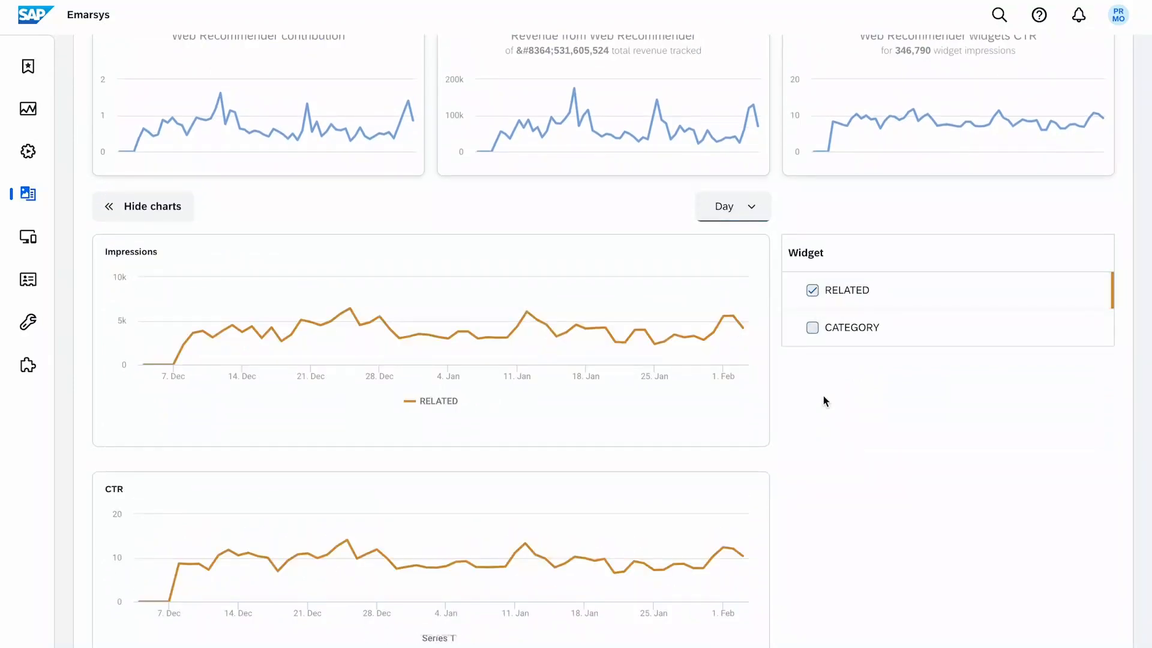
- Add CATEGORY alongside RELATED in the impressions and CTR charts, keeping the Day granularity
click(812, 326)
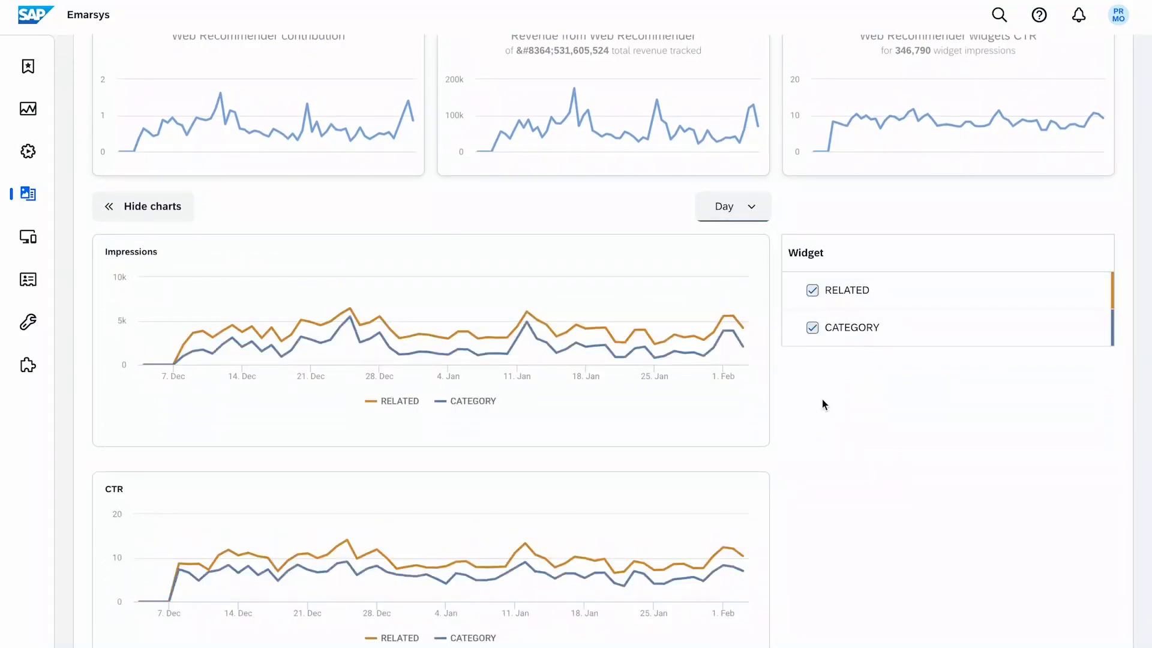
click(731, 207)
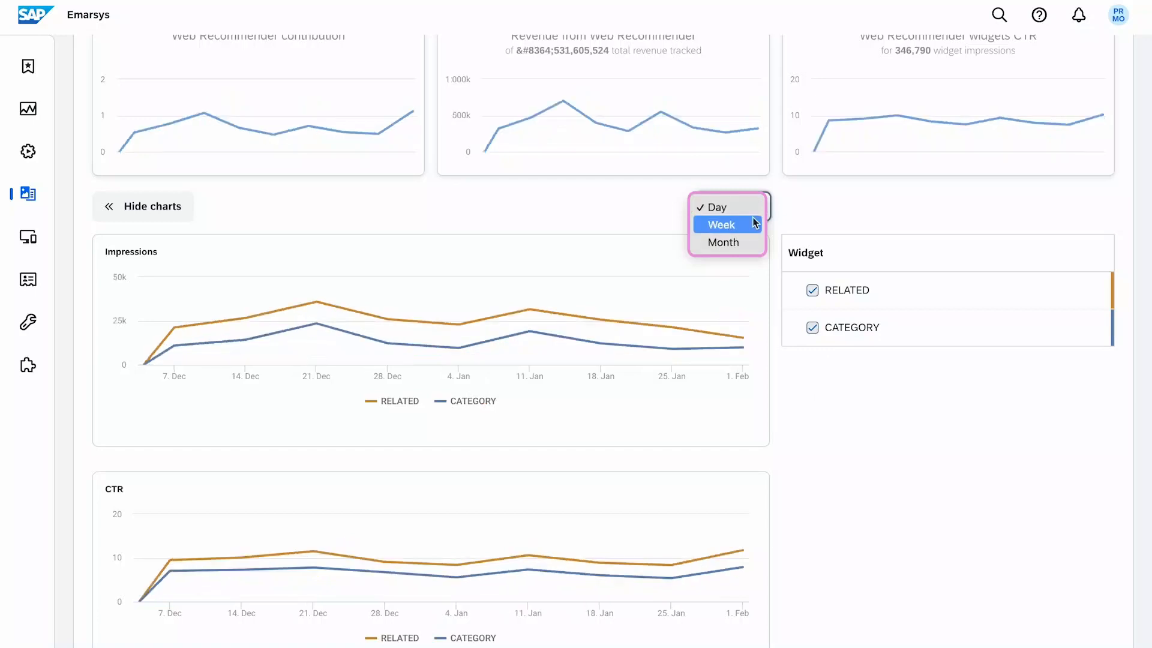
click(717, 207)
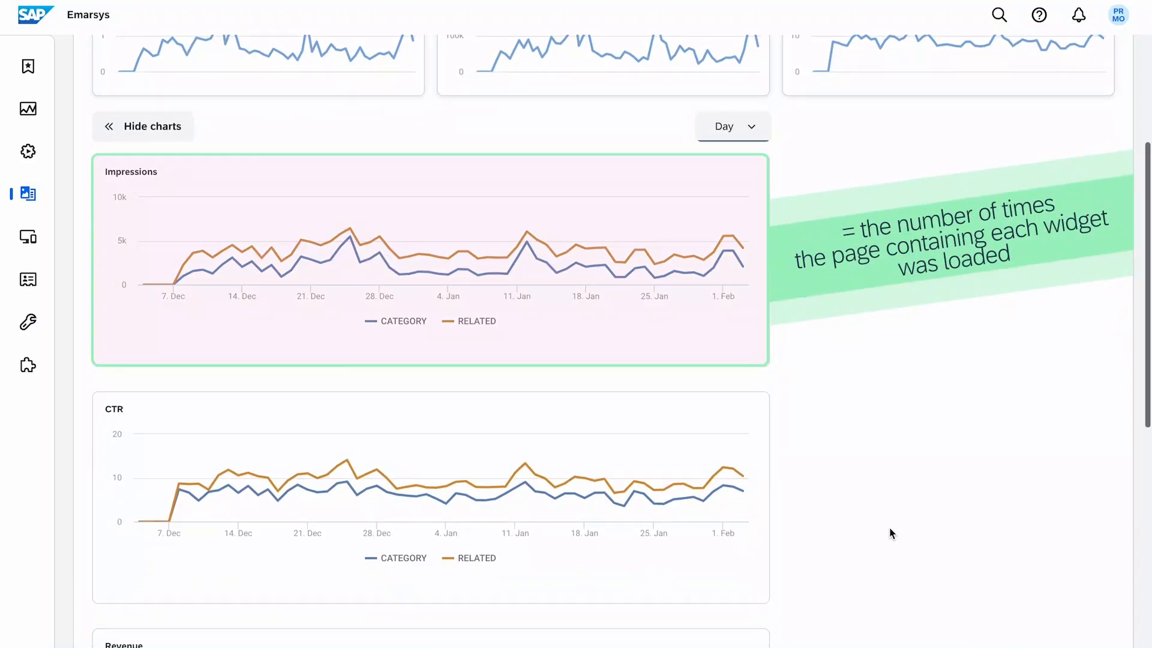
scroll(down, 3)
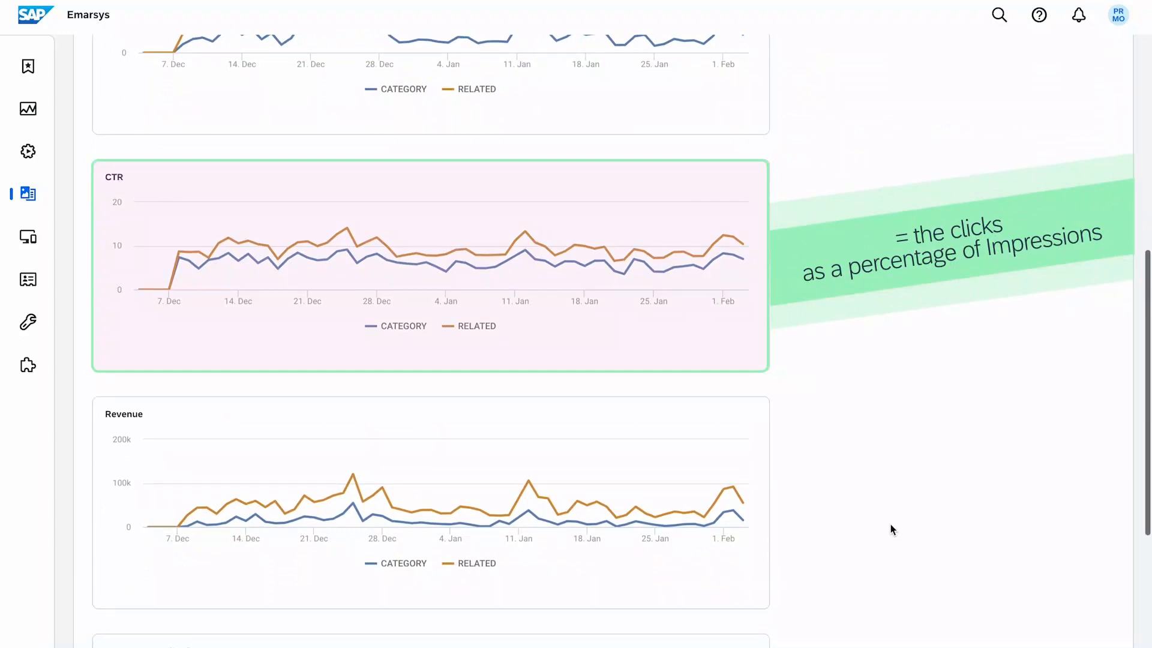
scroll(down, 3)
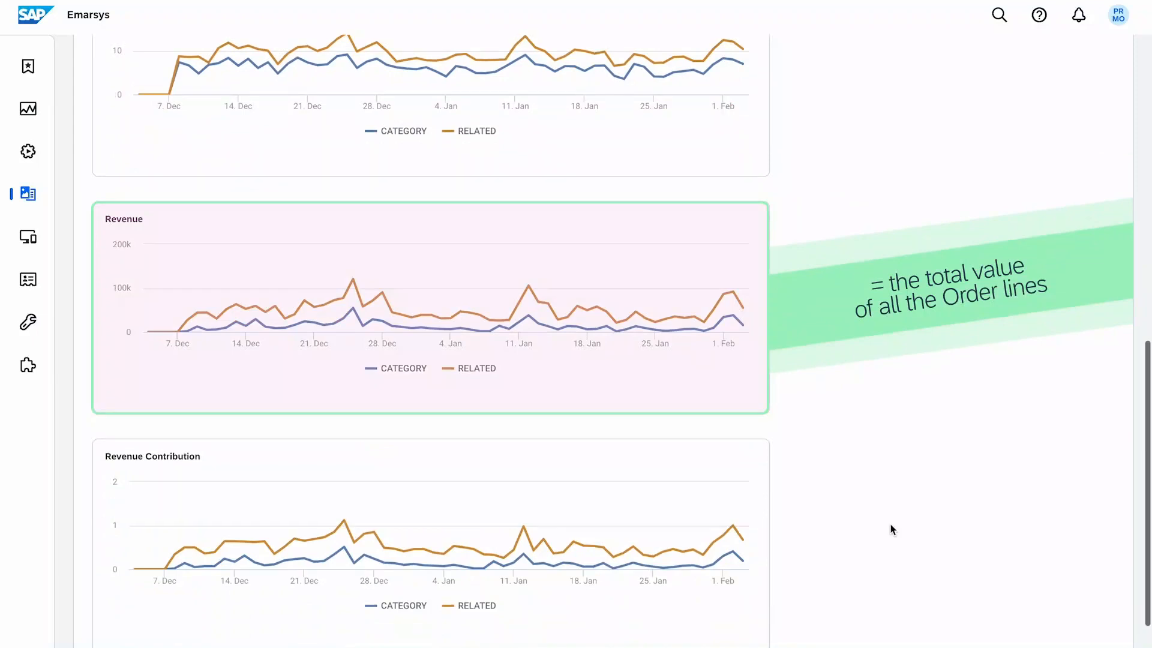
scroll(down, 3)
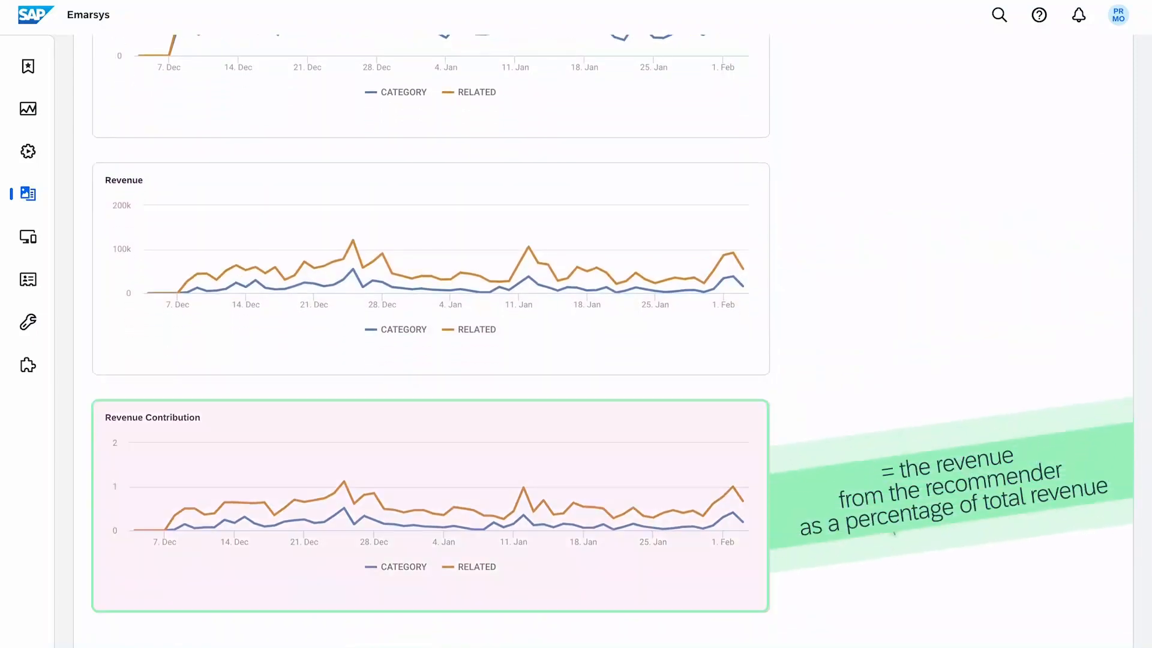